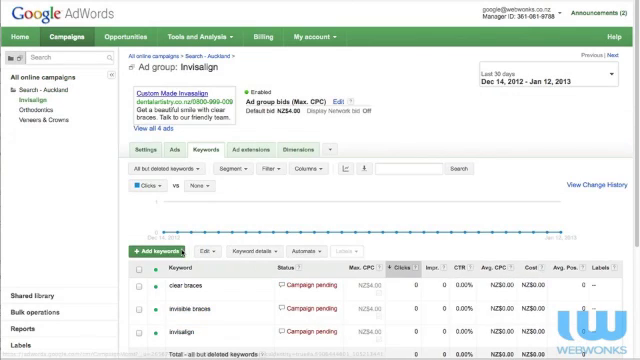
View the Invisalign ad group's text ads, including Custom Made Invisalign and Invisalign Clear Braces.
scroll(down, 3)
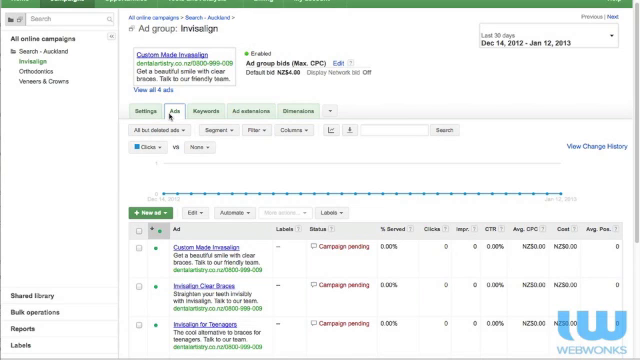
Begin editing an Invisalign ad, bringing up the notice that edits replace the ad.
scroll(down, 3)
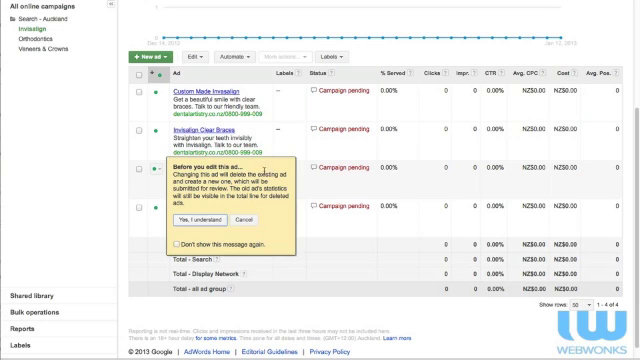
Acknowledge the replace-ad warning and give the ad the headline 'Invisalign Costs & Value' with a value message.
click(192, 218)
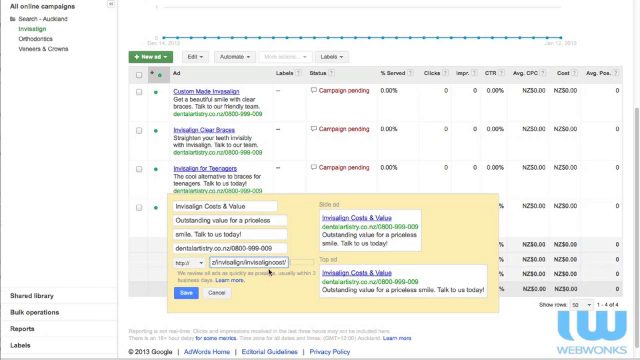
Save the Invisalign Costs & Value ad into the ad group's text ads.
click(184, 296)
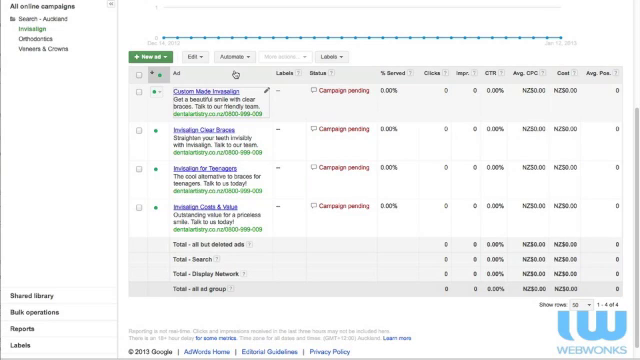
Delete the first duplicate keyword from the Orthodontics ad group and confirm its removal.
click(34, 40)
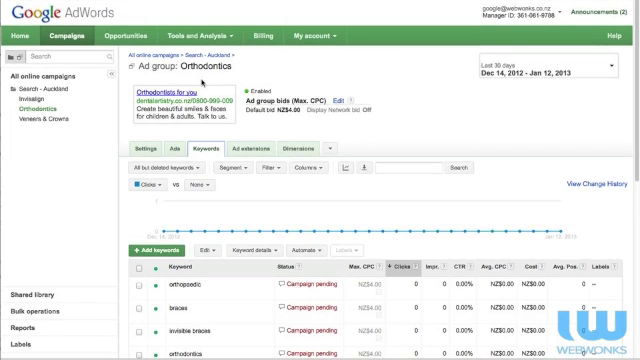
scroll(down, 3)
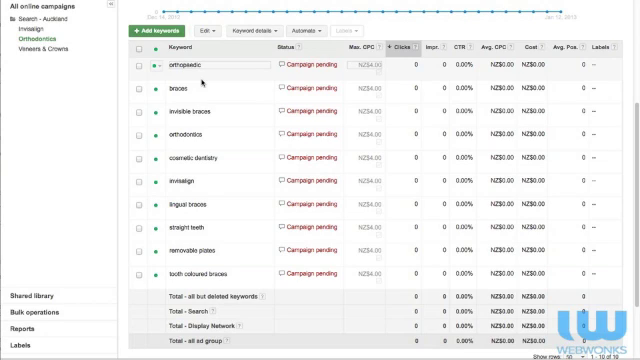
click(140, 72)
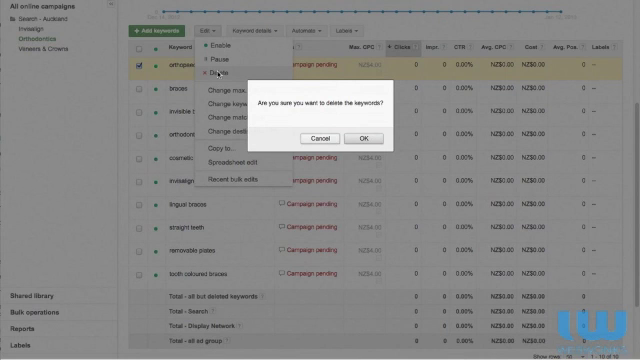
click(320, 138)
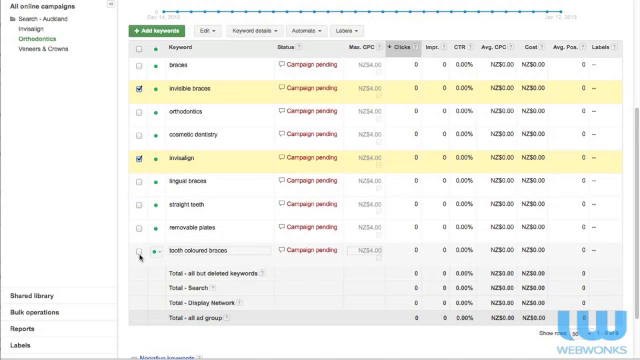
Delete the remaining ticked duplicate keywords from Orthodontics via Edit > Delete, confirming with OK.
click(138, 248)
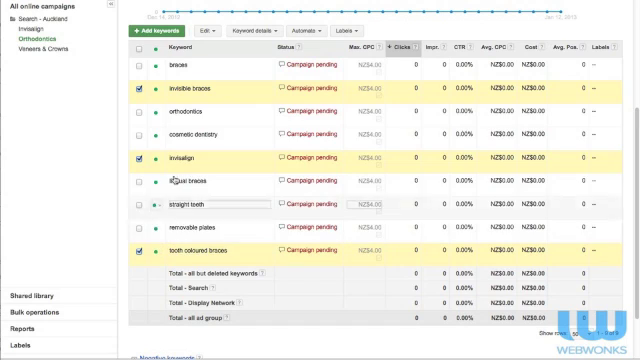
click(210, 30)
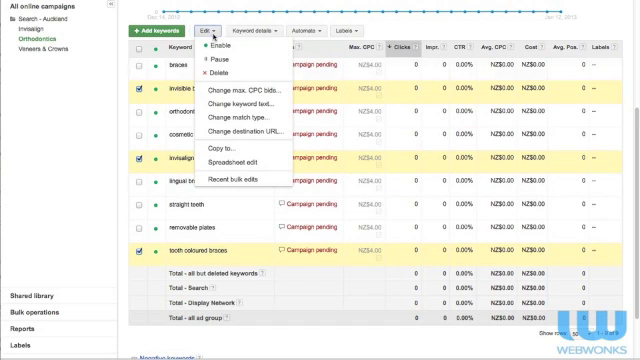
click(224, 72)
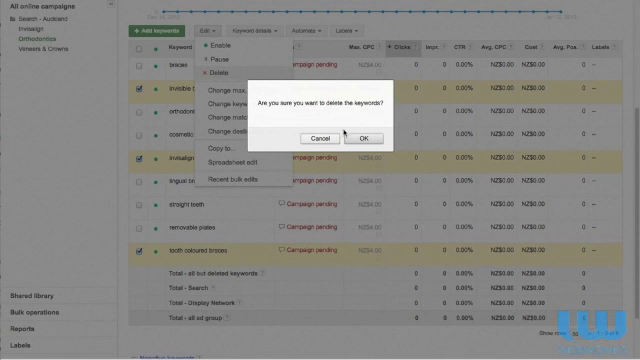
click(362, 138)
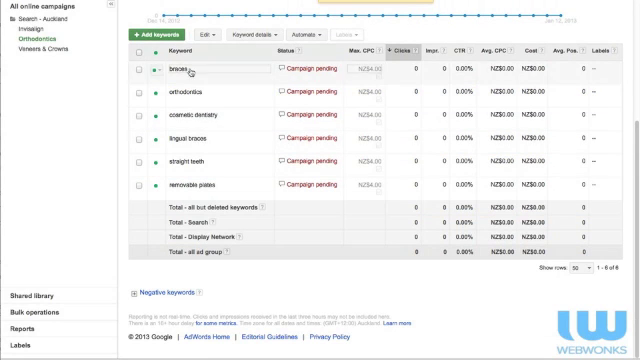
Add new Orthodontics keywords such as functional orthodontics and non extraction, one per line.
click(28, 36)
text(tooth coloured brac)
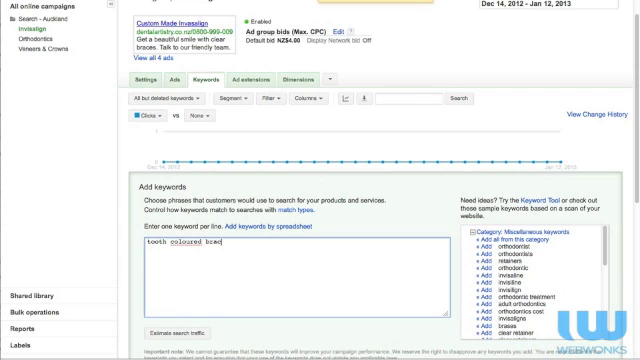
text(es)
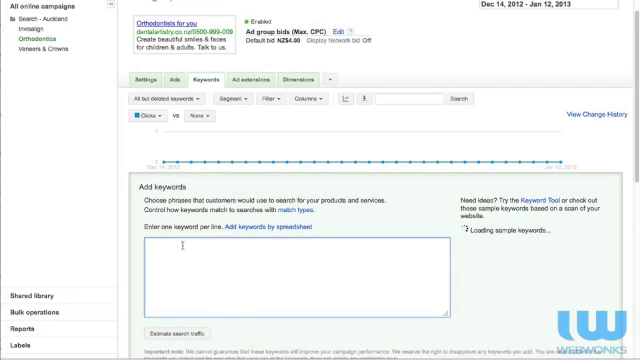
text(functional o)
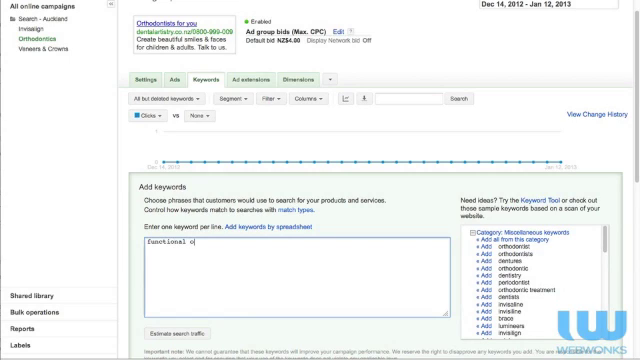
text(rthodontics)
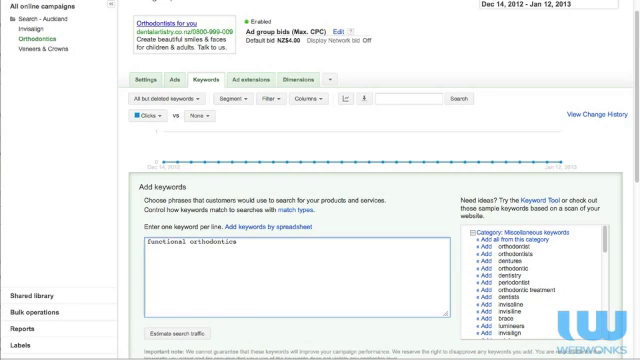
text(non extracti)
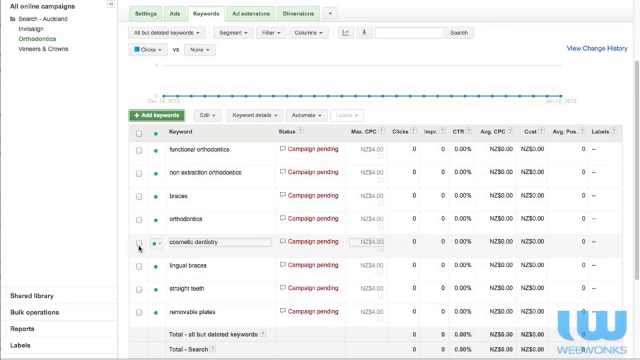
Check Veneers & Crowns for the cosmetic dentistry keyword, then return to Orthodontics to remove the duplicate.
click(208, 116)
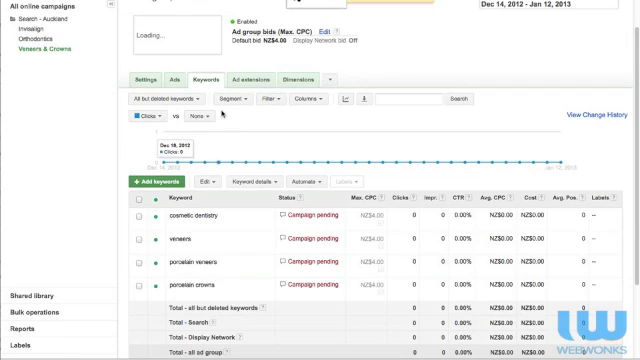
click(152, 184)
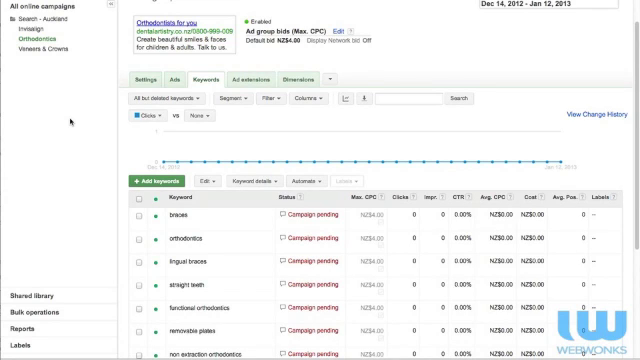
scroll(down, 3)
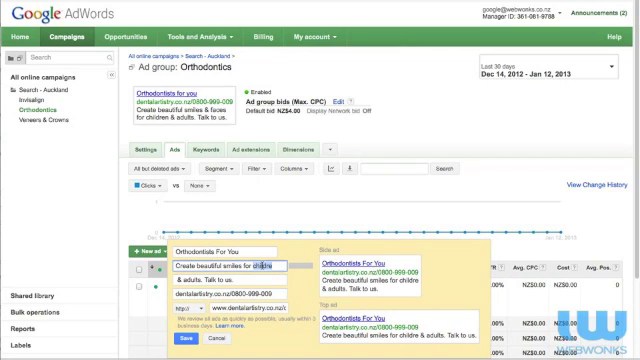
Rewrite the Orthodontics For You ad with beautiful smiles for kids & adults and 'talk to our team today!', then save.
text(kids)
click(230, 280)
text(our )
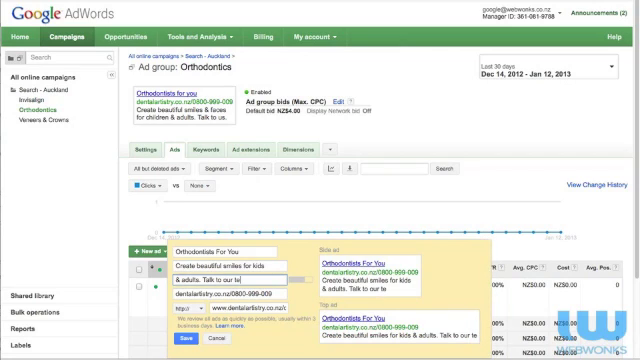
text(team today!)
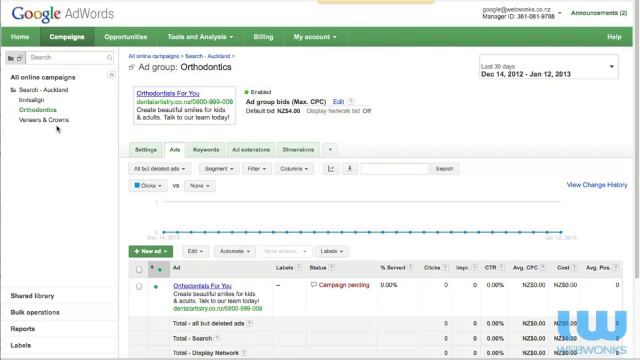
click(44, 124)
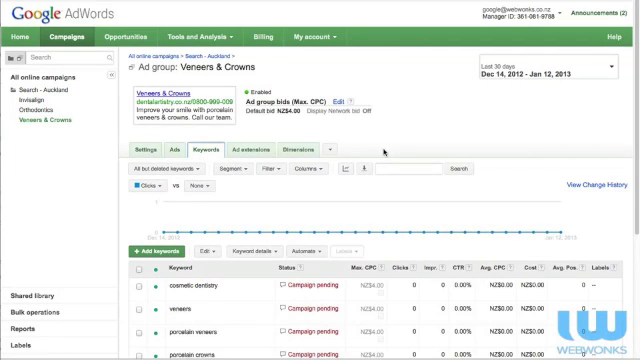
View the Veneers & Crowns ad group's keyword and negative keyword lists.
scroll(down, 3)
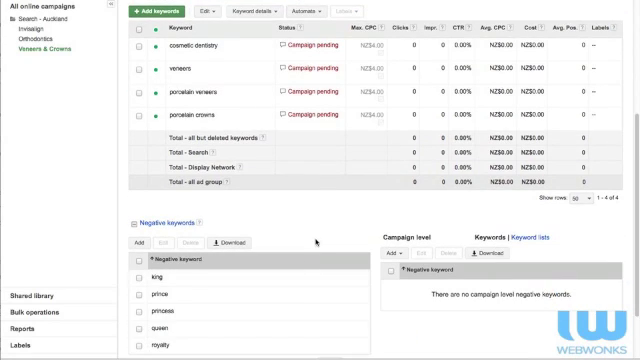
scroll(down, 3)
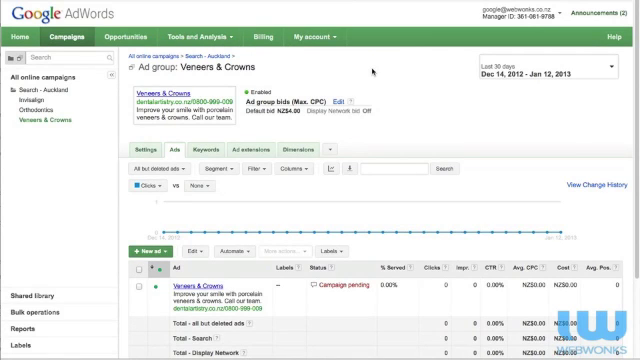
Scroll down to the Veneers & Crowns ad group's single text ad for review.
scroll(down, 3)
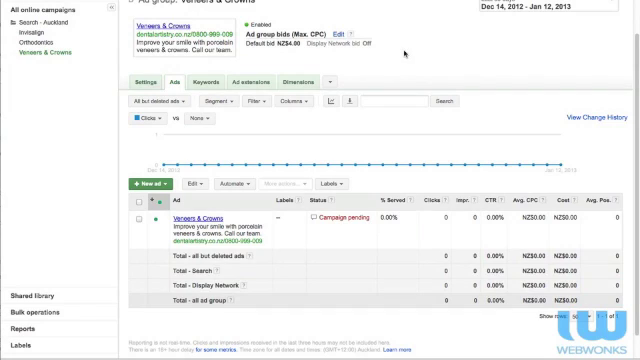